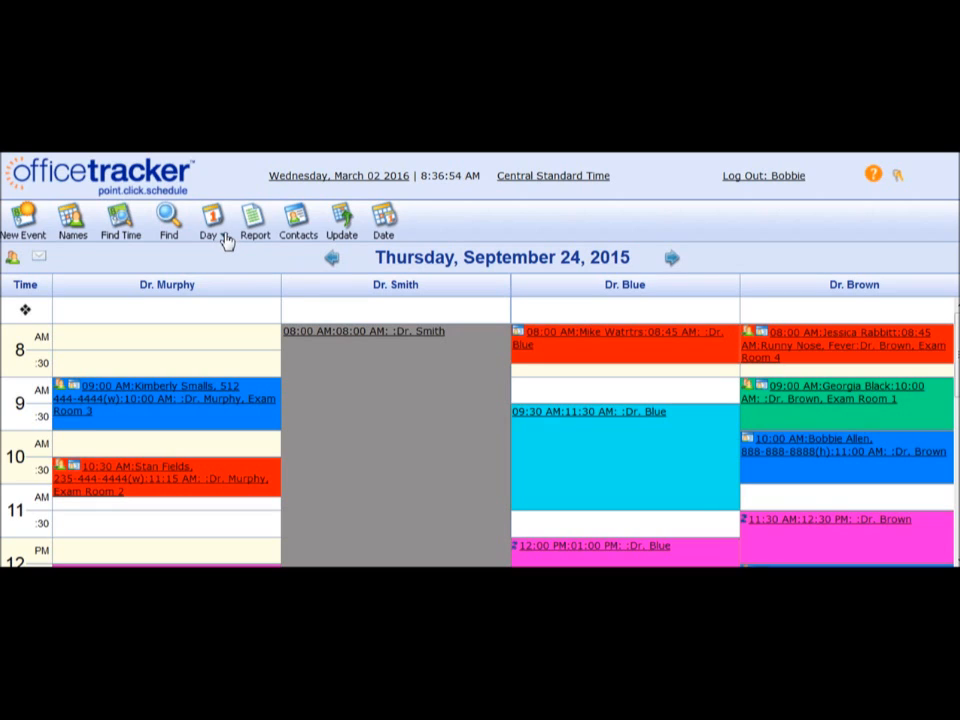
- Open View & Default Options from the Day view dropdown in the web client
click(209, 222)
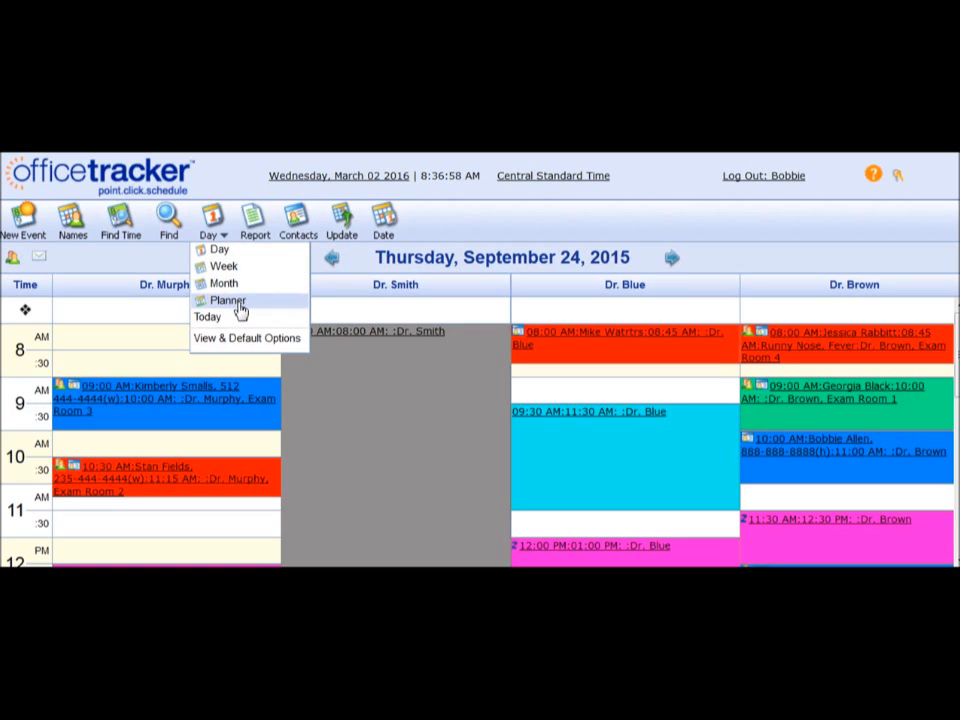
mouse_move(238, 343)
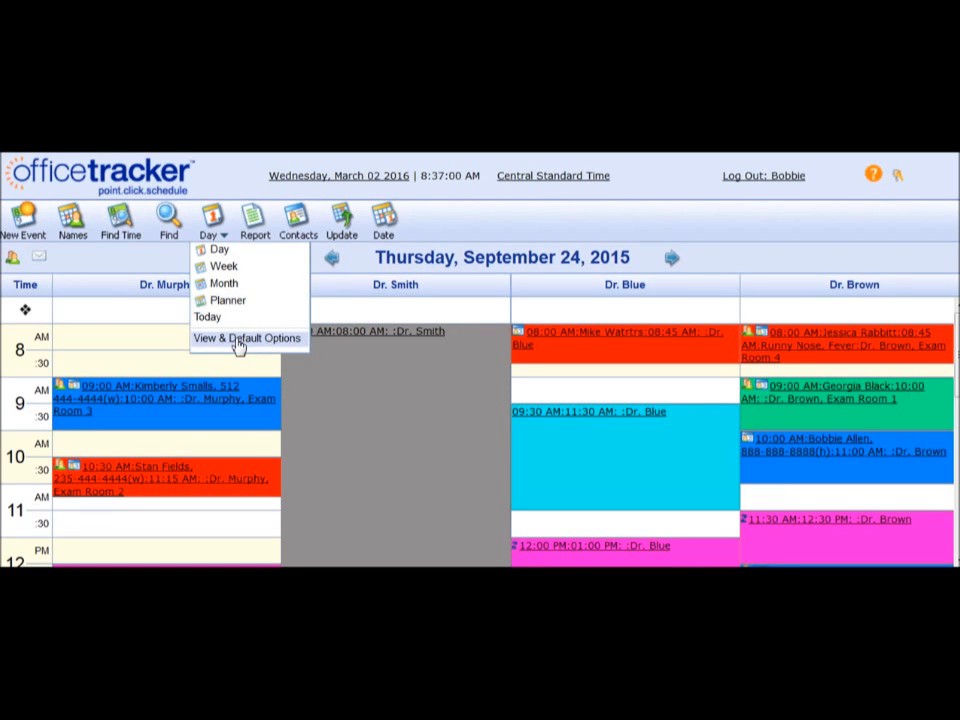
click(248, 338)
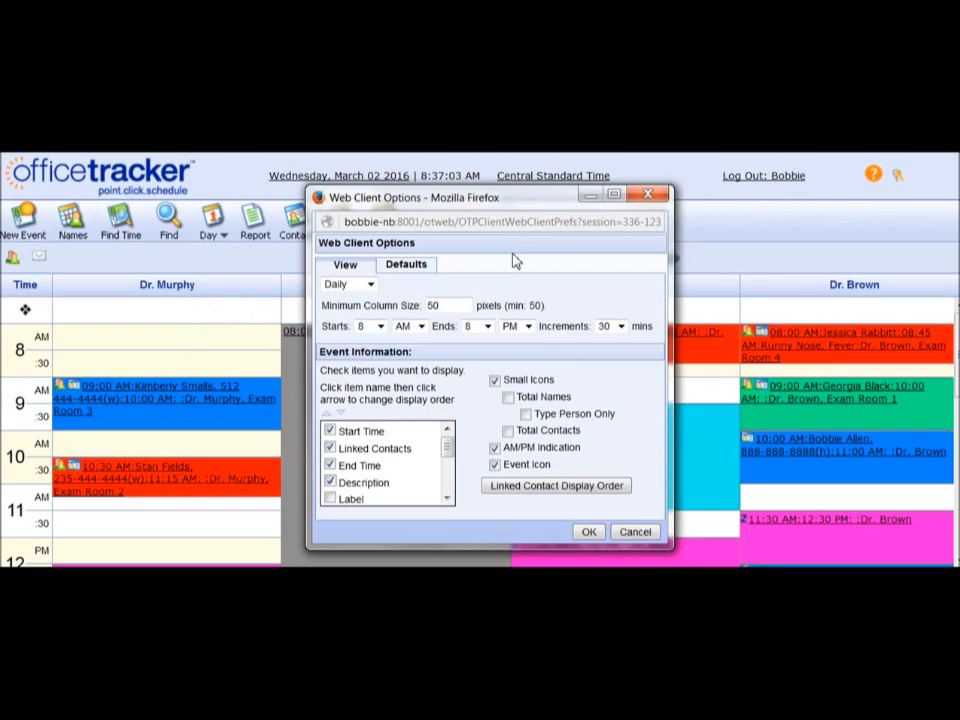
mouse_move(397, 294)
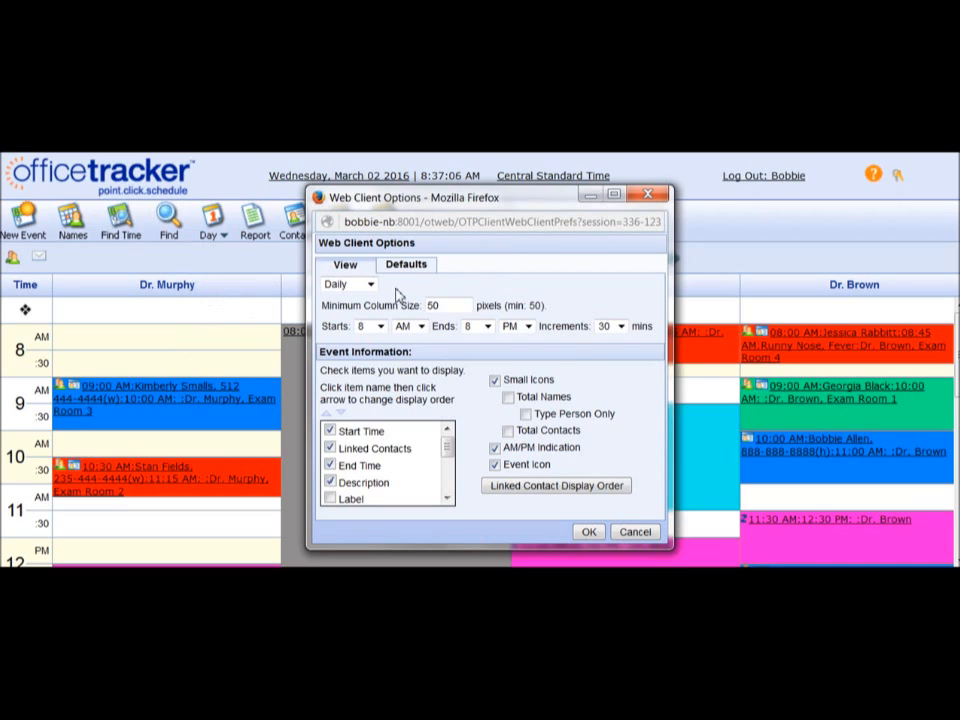
- Move End Time below Description in the Event Information order, then open Linked Contact Display Order
click(348, 284)
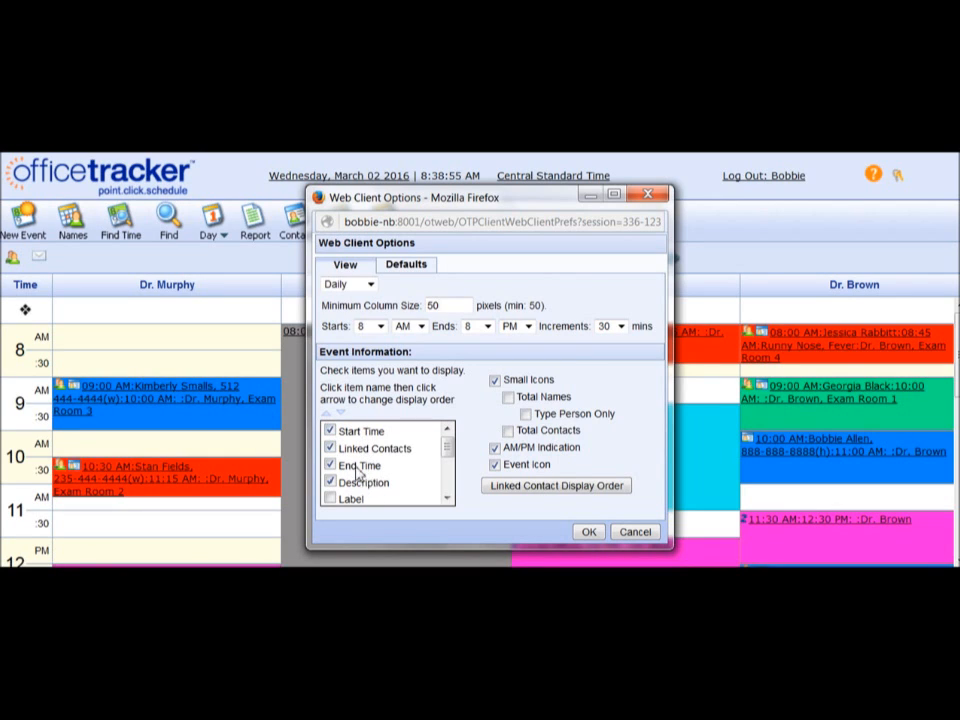
click(360, 465)
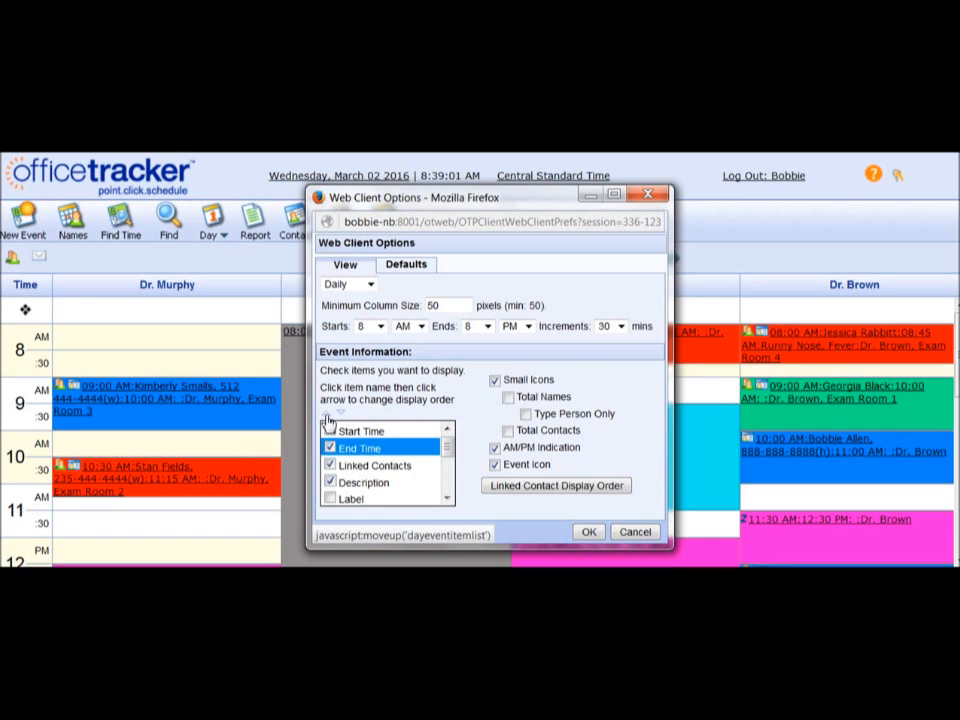
click(326, 414)
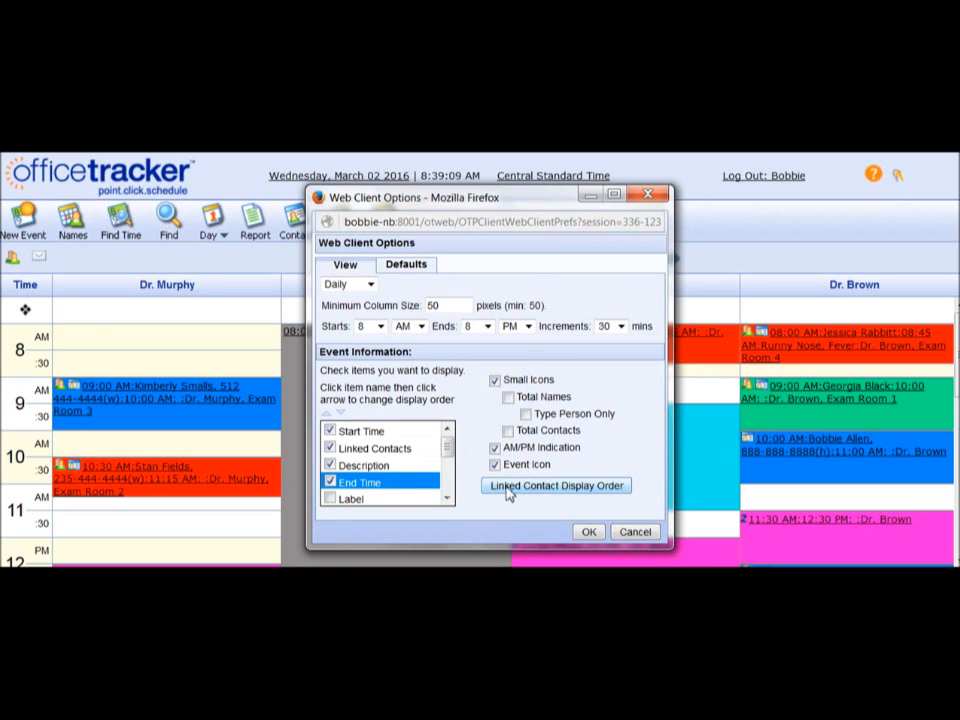
click(555, 485)
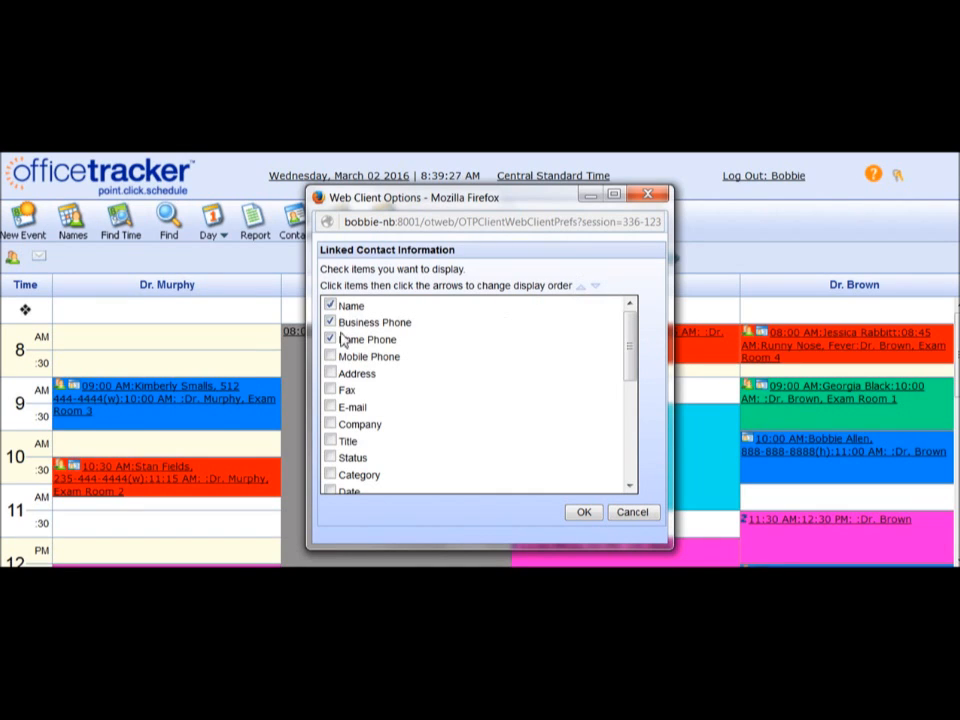
click(370, 321)
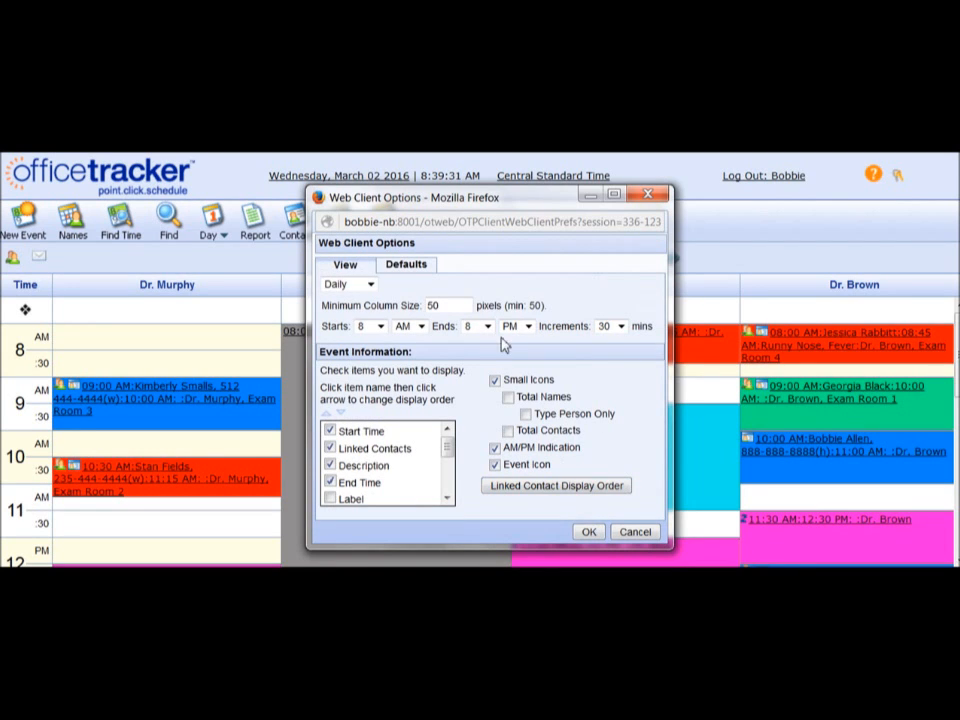
click(406, 264)
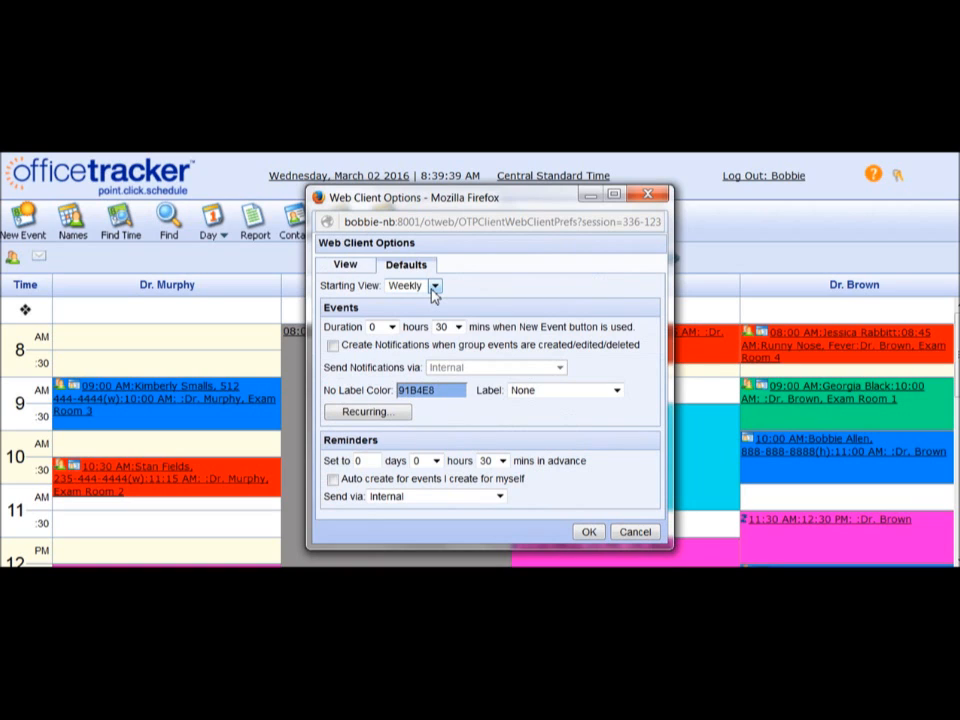
- Set Starting View to Weekly, edit the reminder days value, and save the options
click(434, 285)
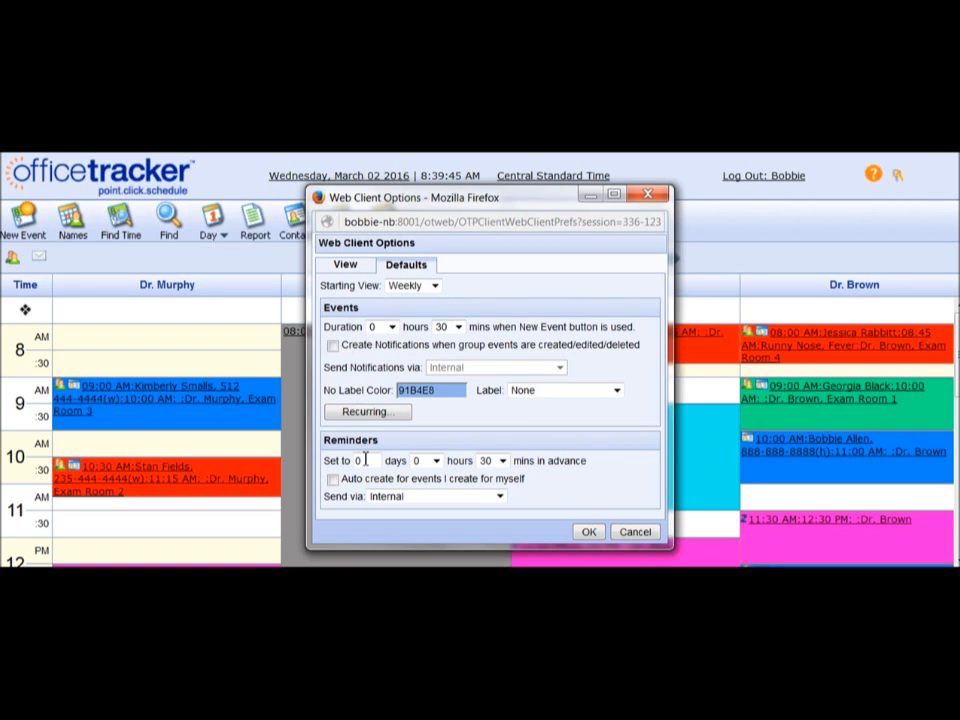
click(588, 531)
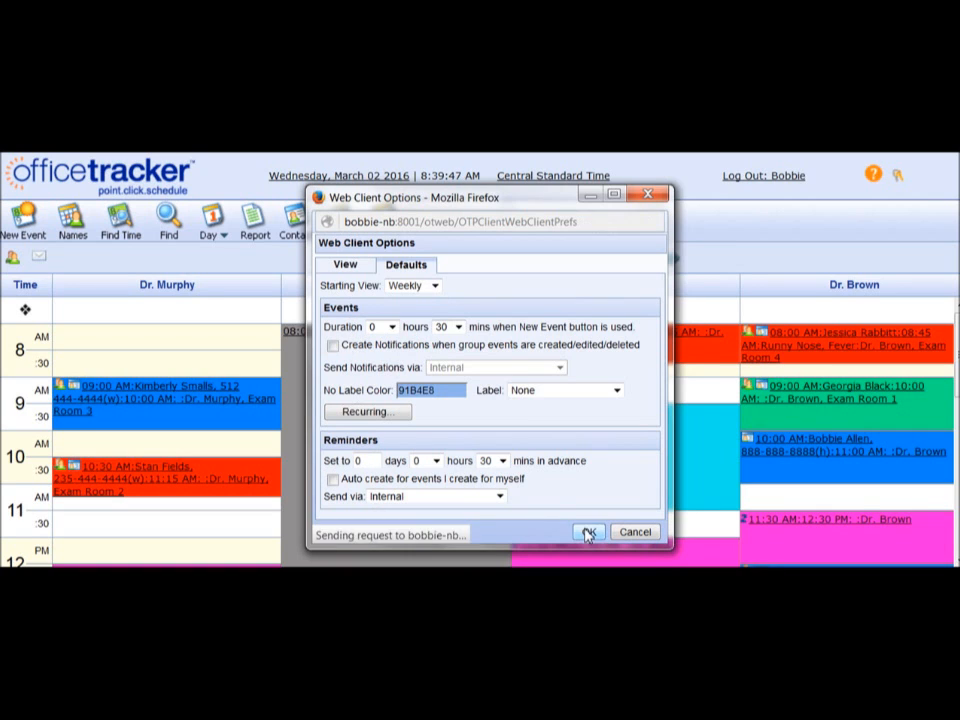
click(589, 531)
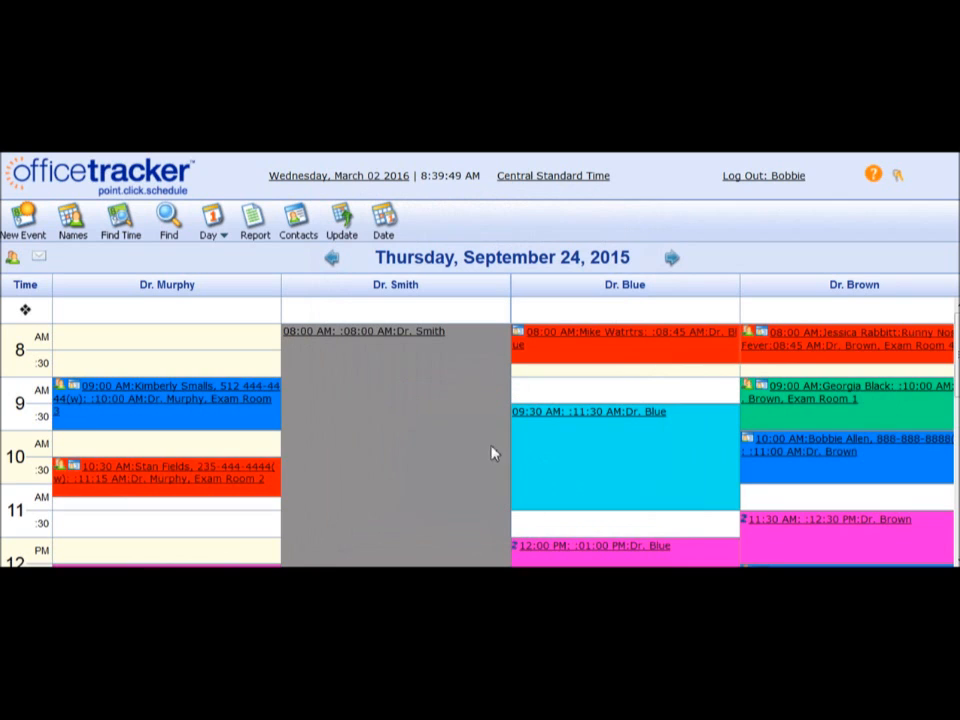
mouse_move(592, 445)
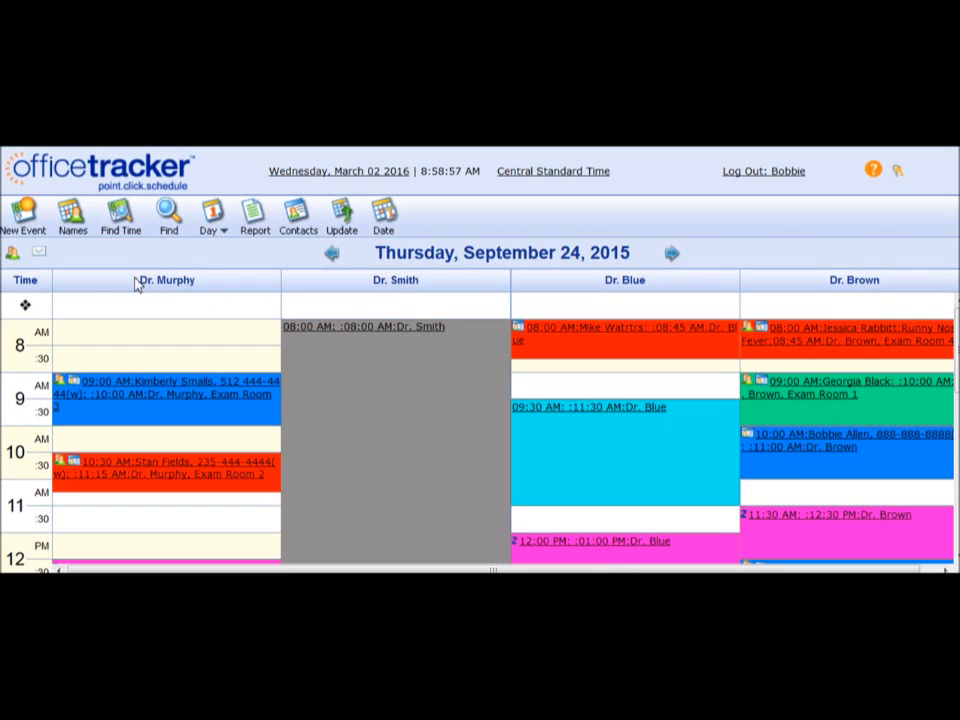
mouse_move(833, 283)
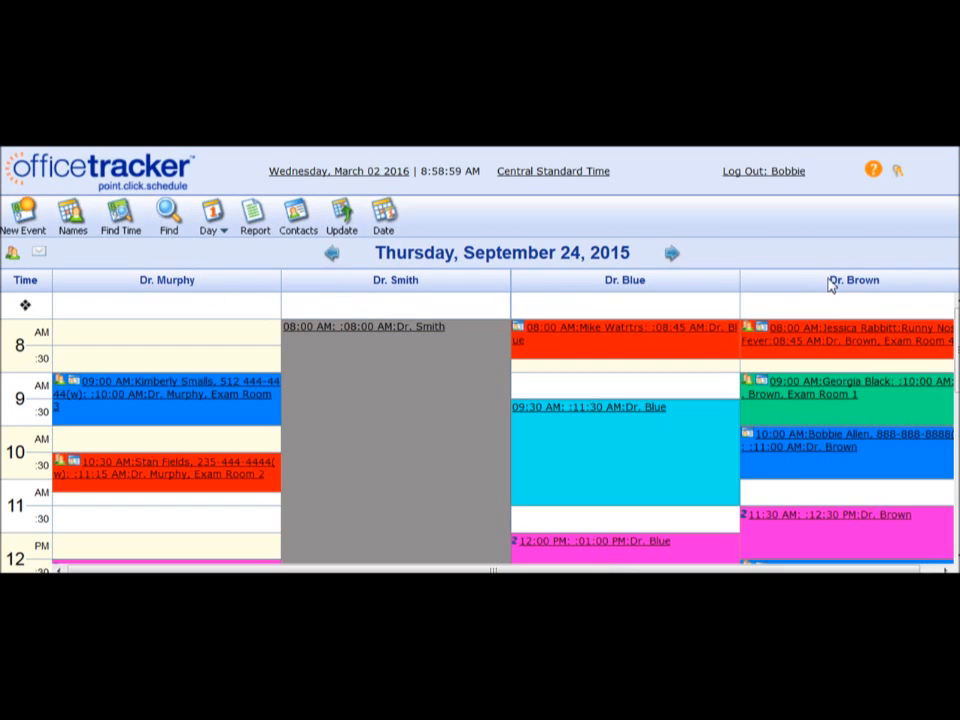
mouse_move(678, 293)
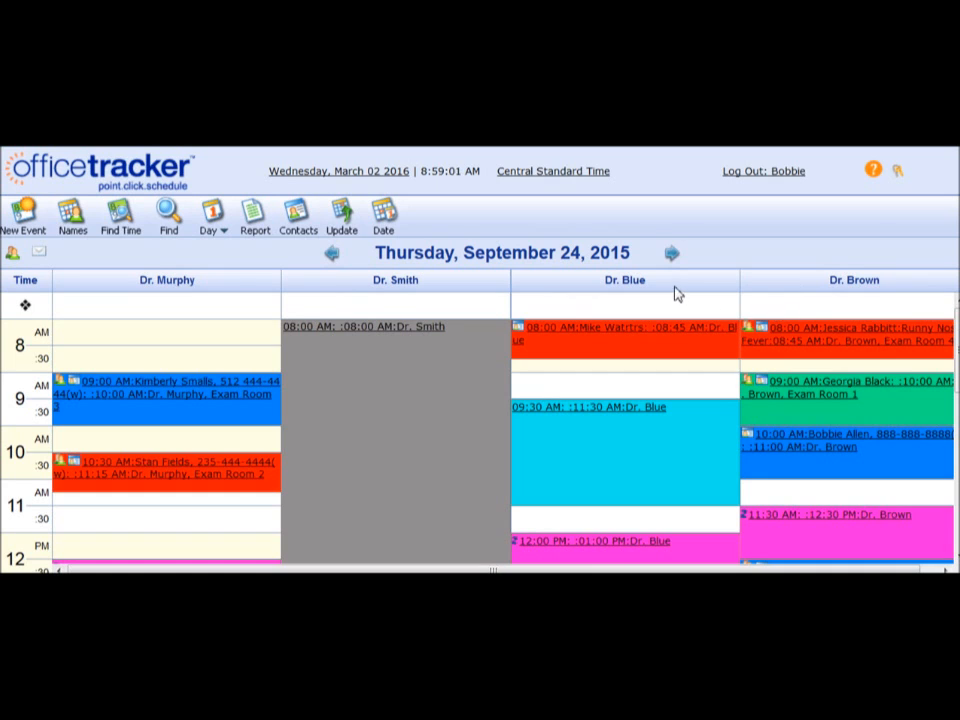
mouse_move(90, 228)
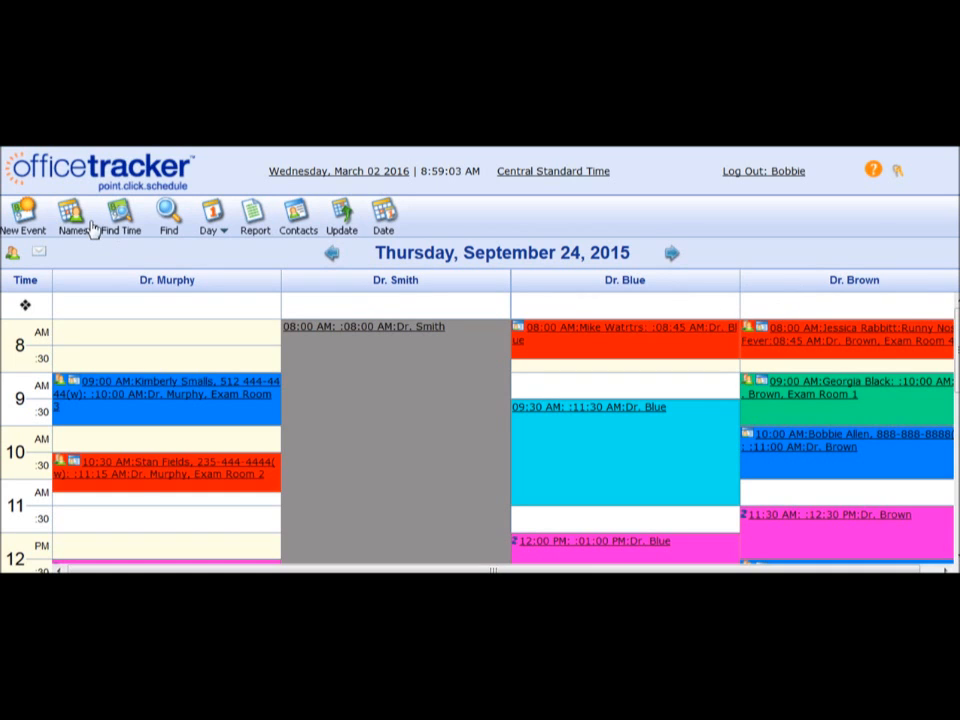
- Open the Names Shown list for the September 24, 2015 day schedule
click(120, 215)
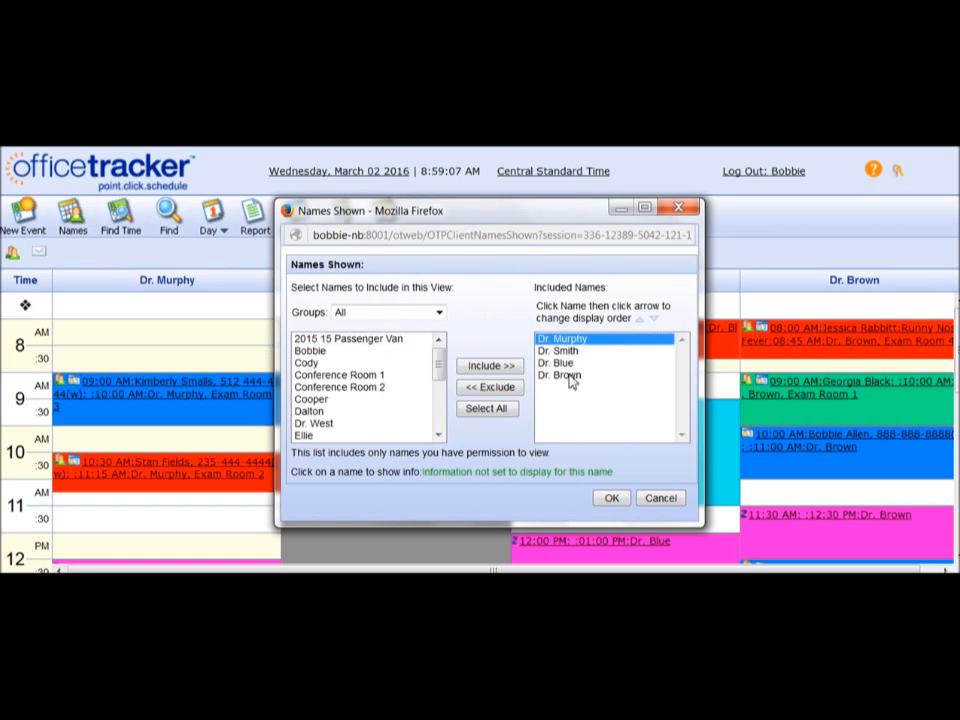
- Select Dr. Brown among the included names and confirm the reordered name list
click(646, 317)
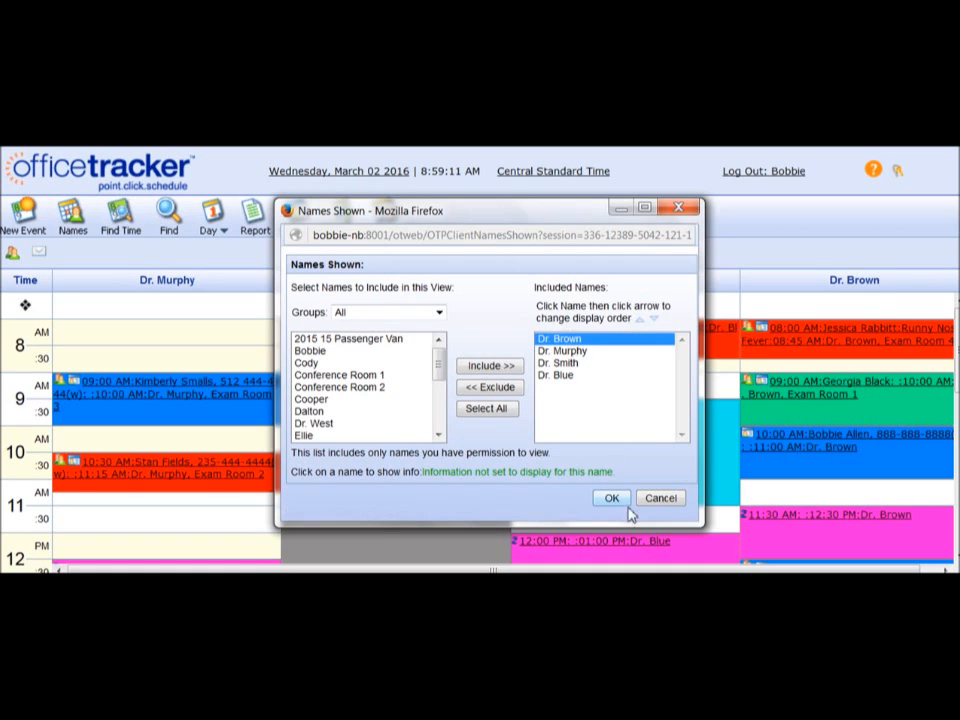
click(611, 498)
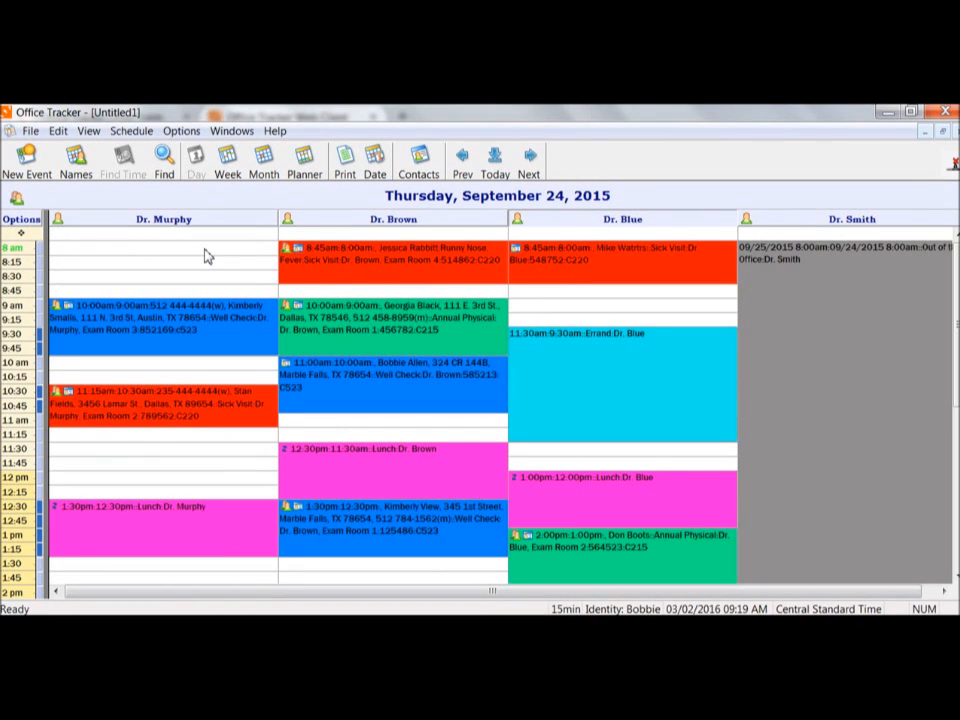
- Open View Options from the View menu in the desktop client
click(88, 130)
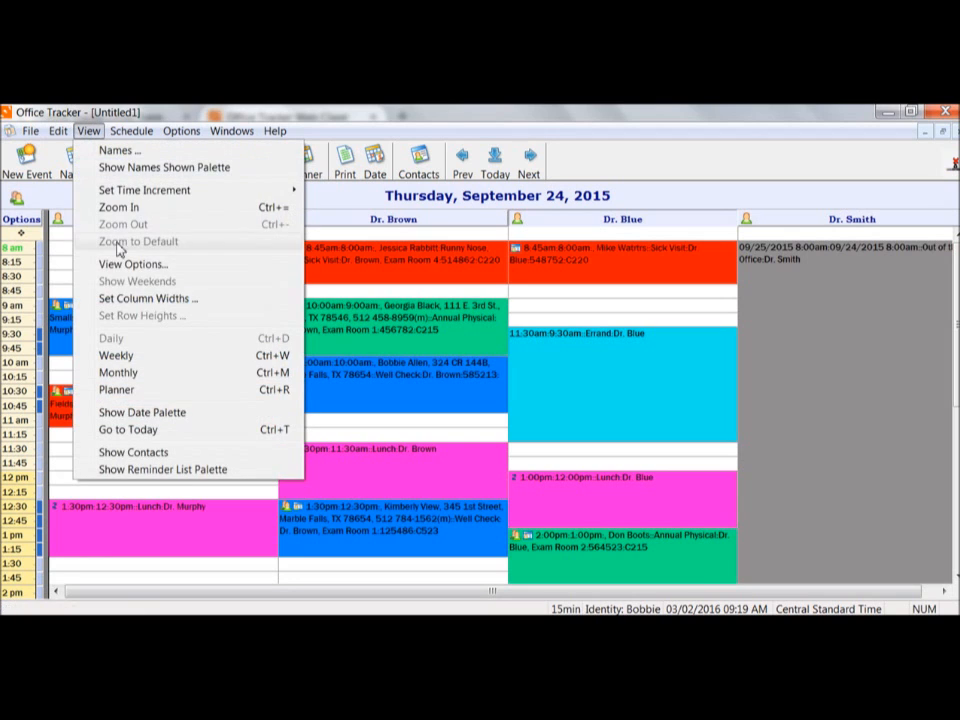
click(135, 264)
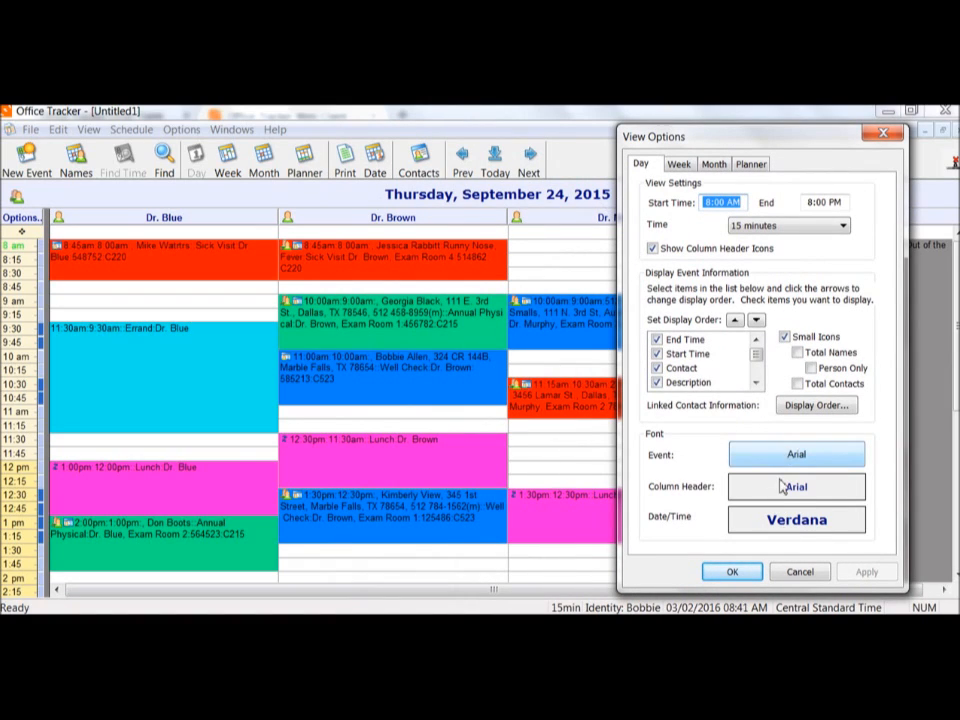
- Set column header font to Bookman Old Style, event font to Franklin Gothic Medium, and apply
click(796, 487)
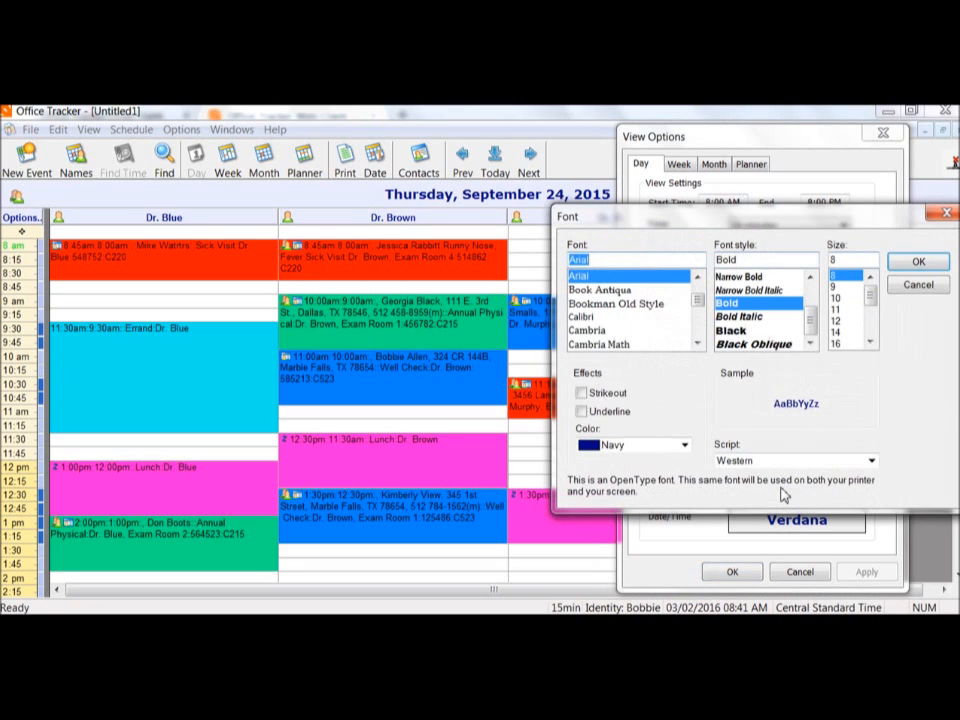
click(617, 303)
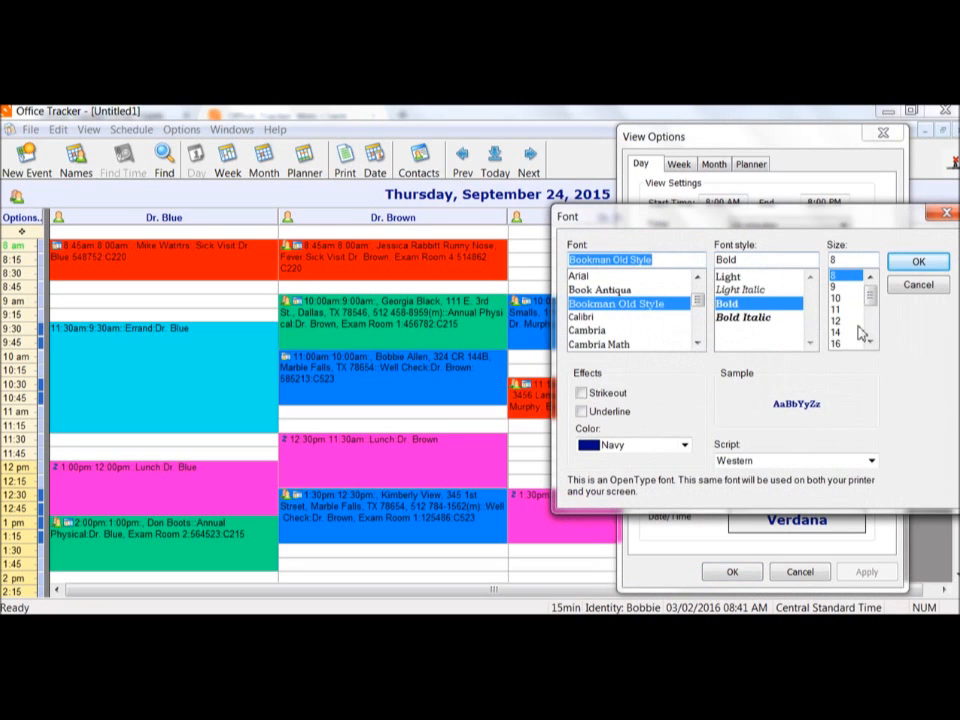
click(917, 261)
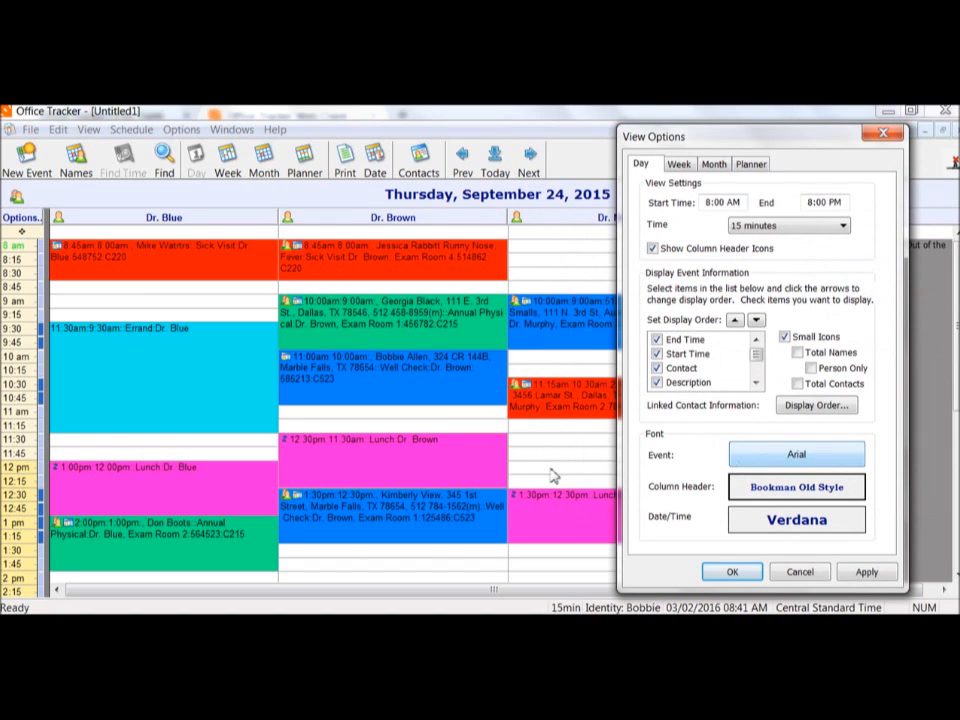
click(797, 454)
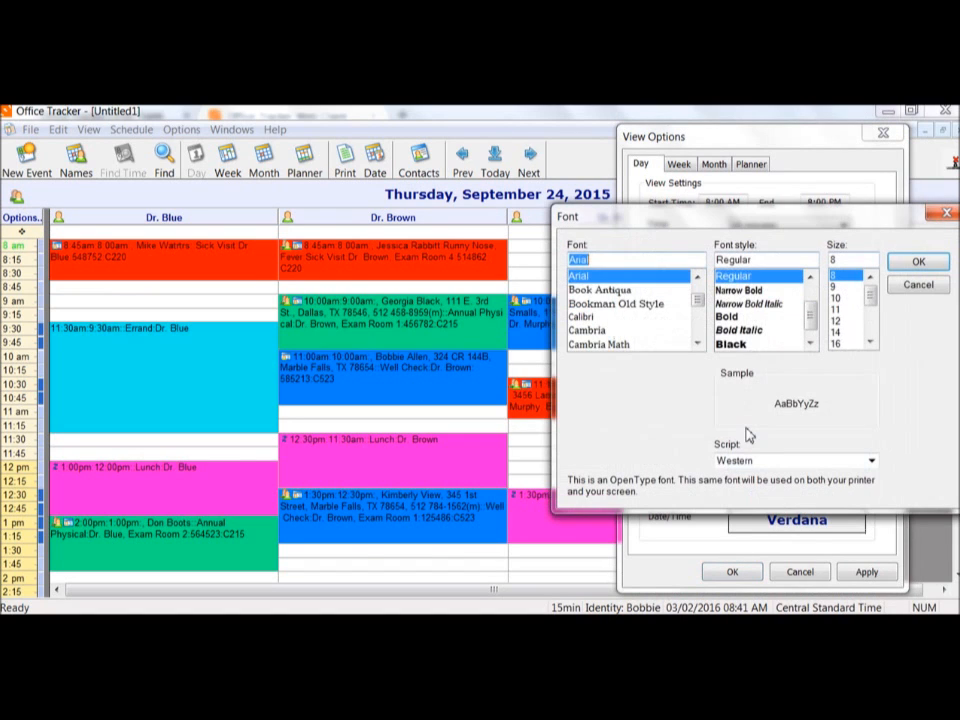
click(600, 275)
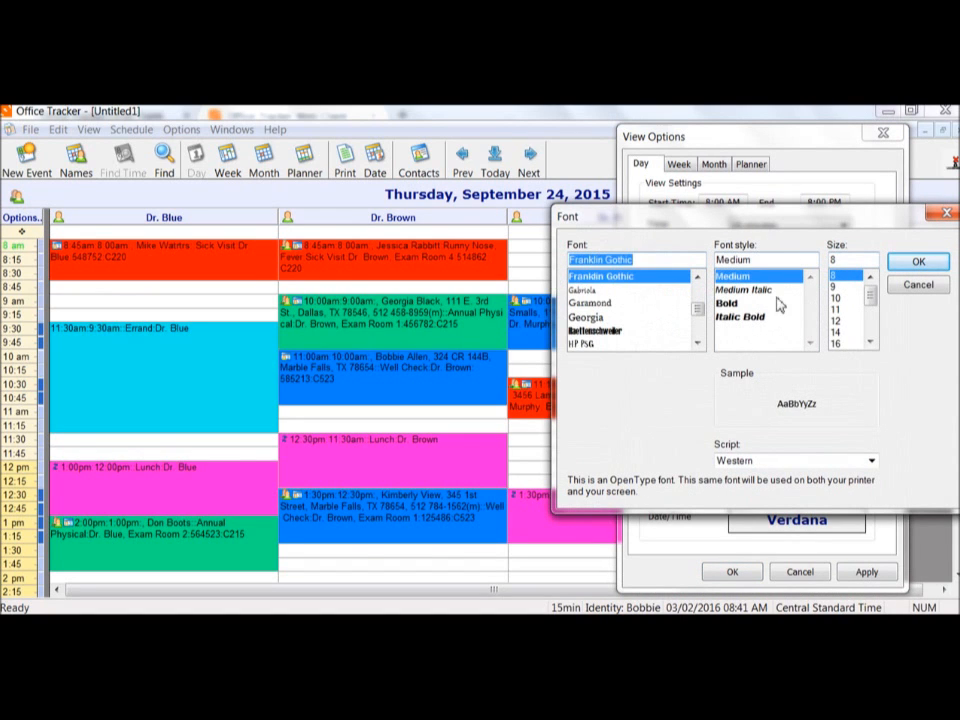
click(917, 261)
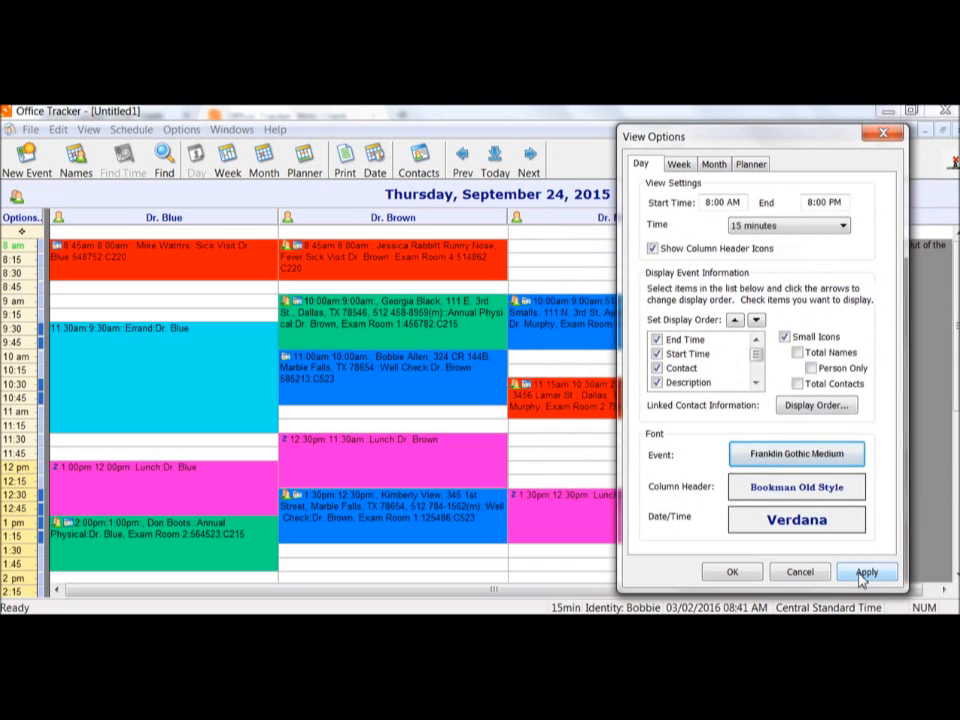
click(866, 571)
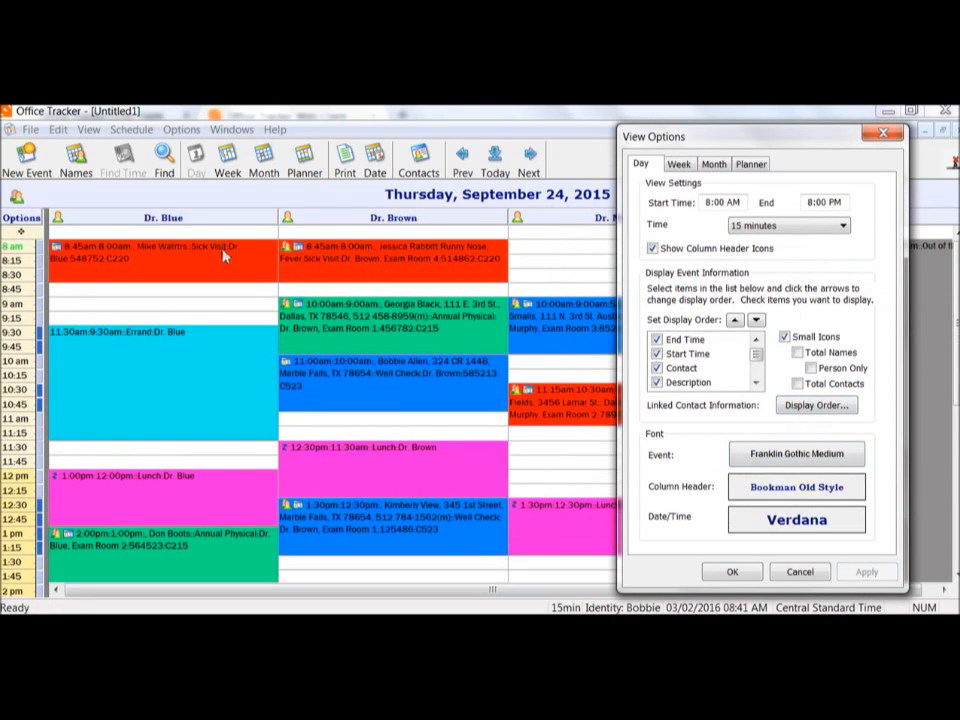
mouse_move(184, 266)
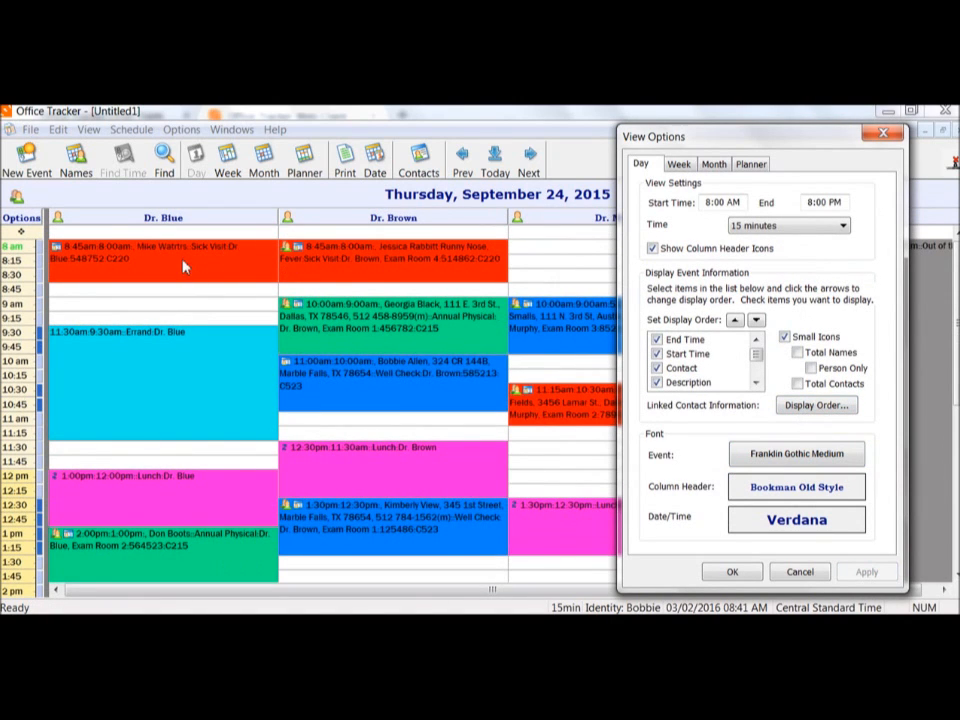
mouse_move(707, 560)
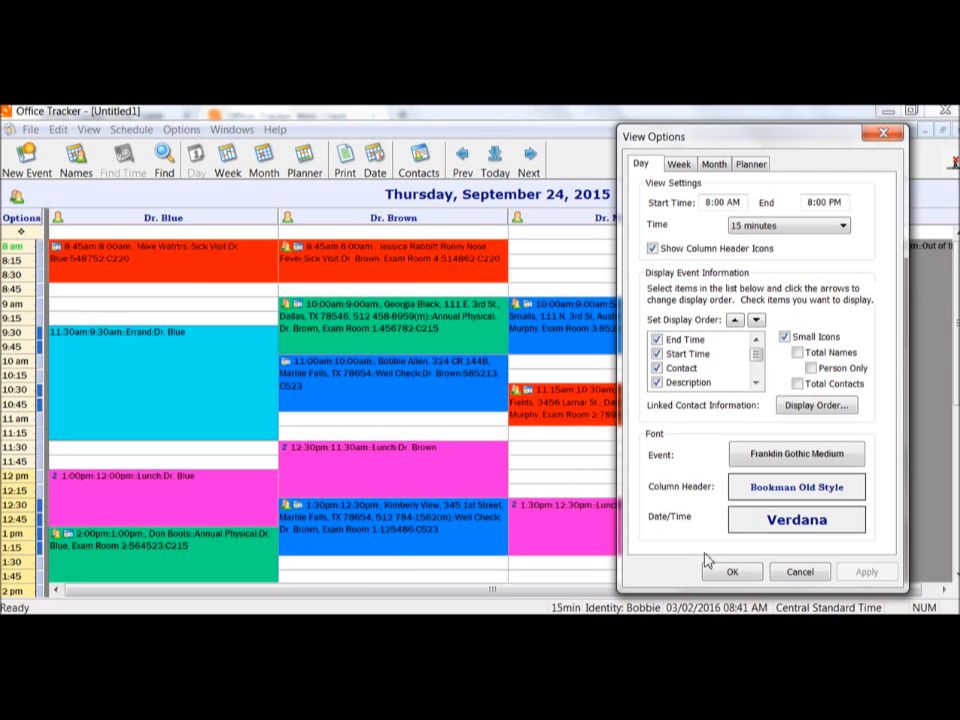
- Close View Options with OK, keeping the new fonts and column order
click(731, 571)
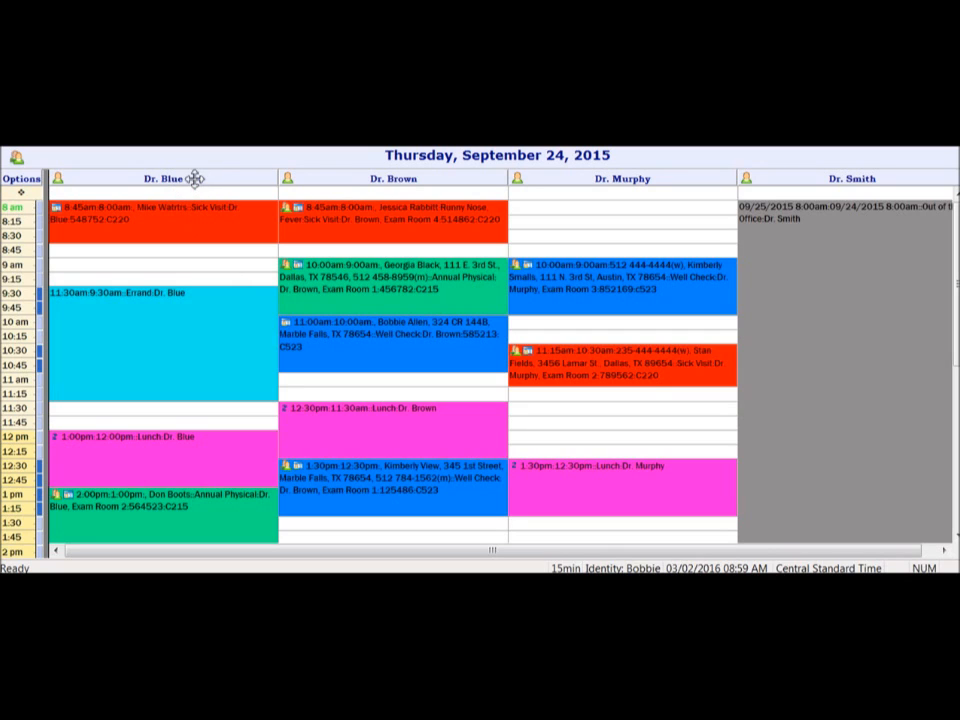
mouse_move(357, 172)
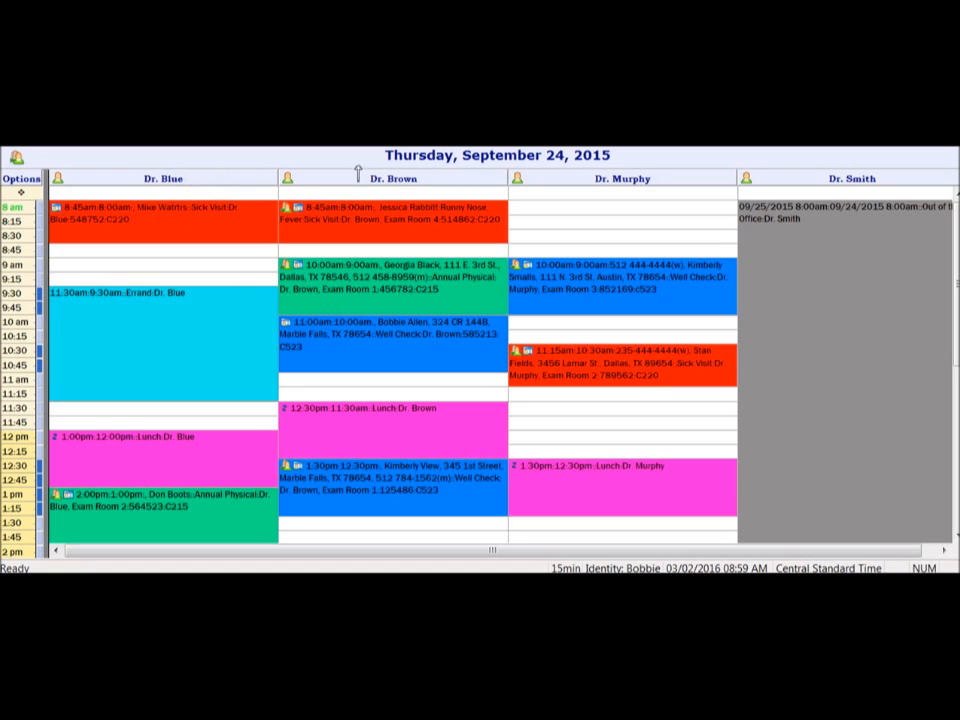